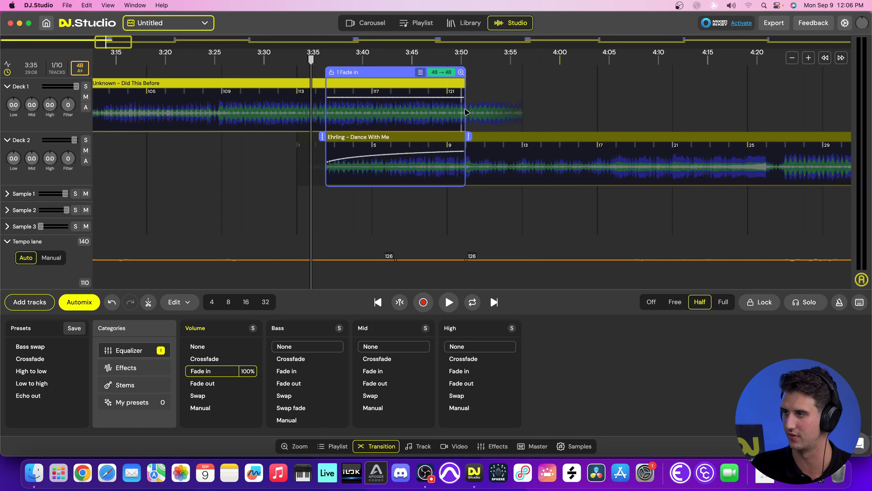
mouse_move(391, 186)
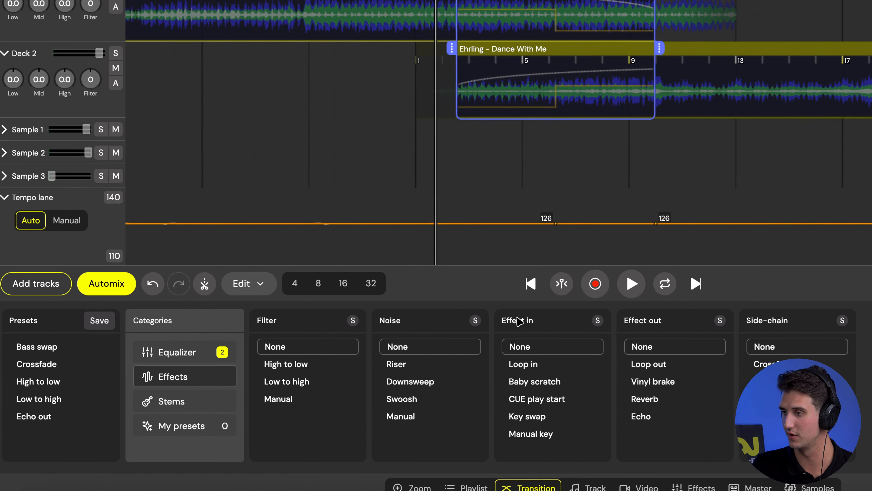
mouse_move(795, 329)
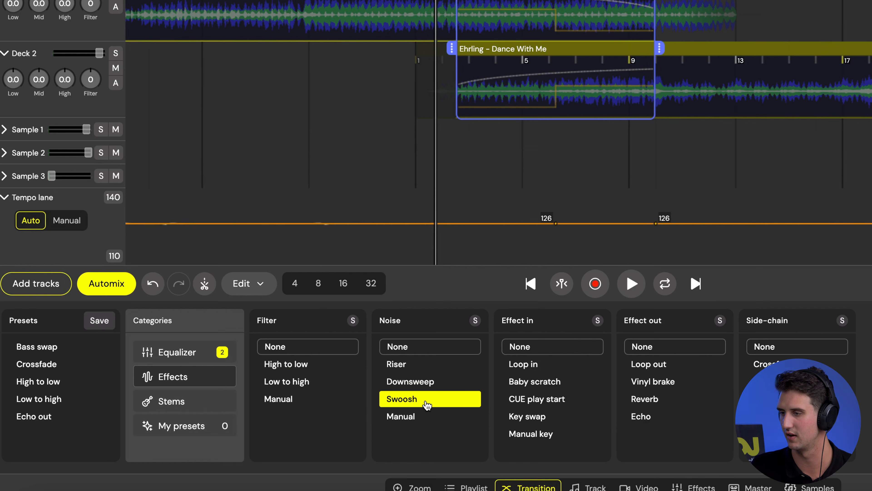
Add a Swoosh noise effect to the first transition and stop the preview playback.
left_click(401, 400)
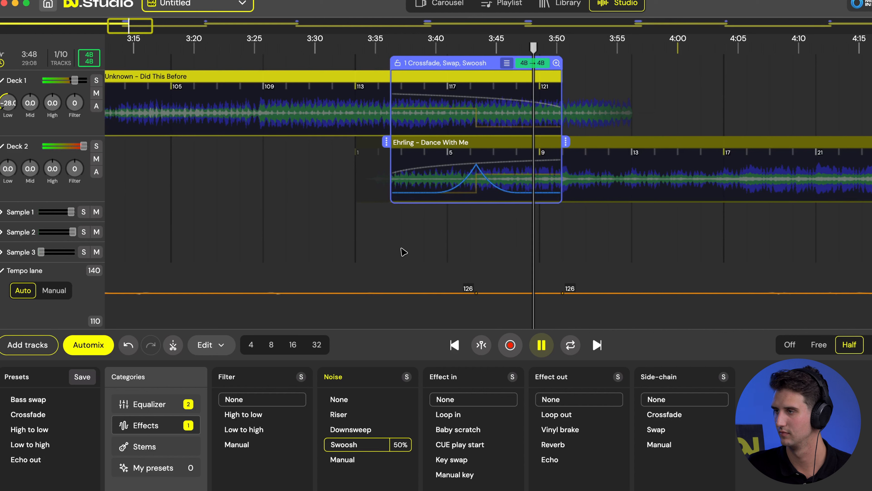
left_click(540, 345)
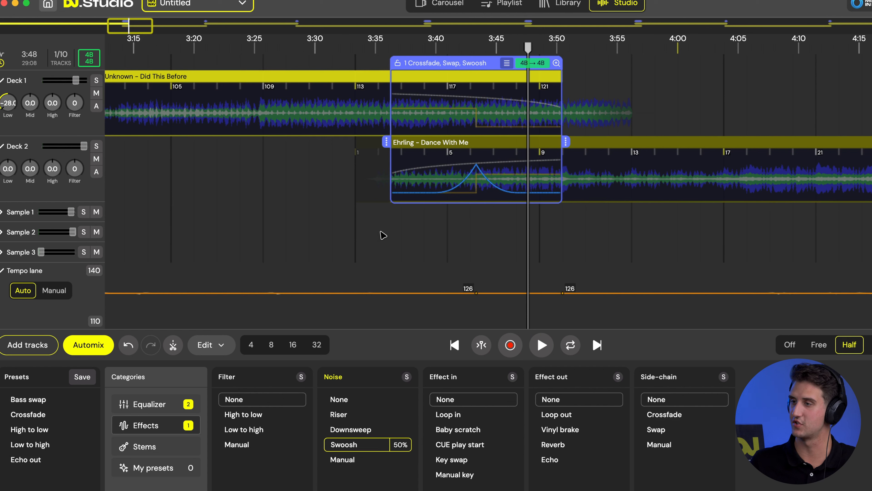
mouse_move(369, 216)
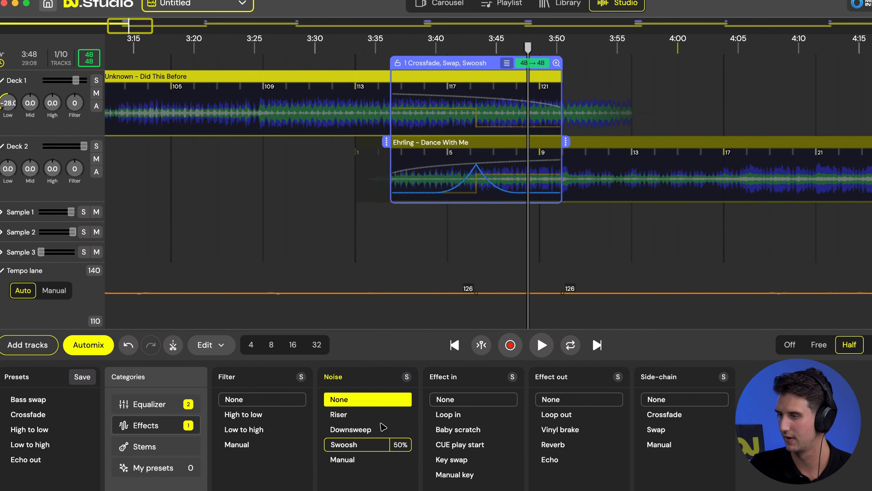
Swap the first transition's noise effect from Swoosh to Riser.
left_click(338, 414)
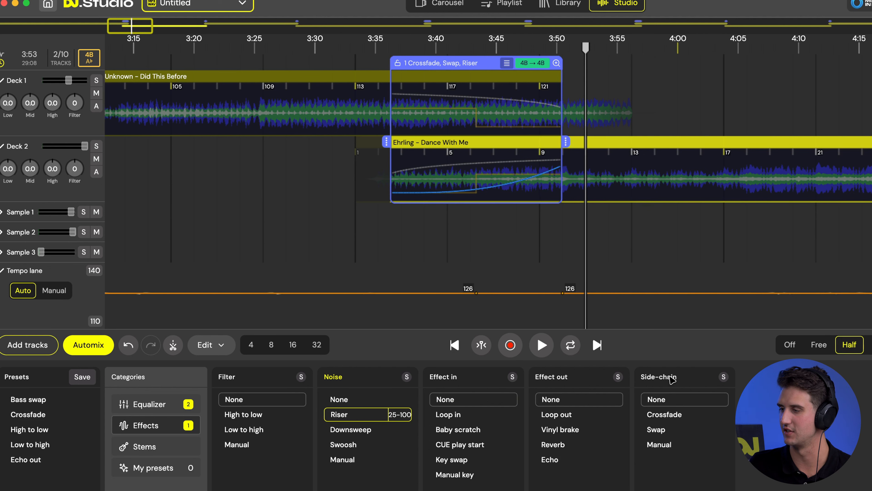
left_click(578, 459)
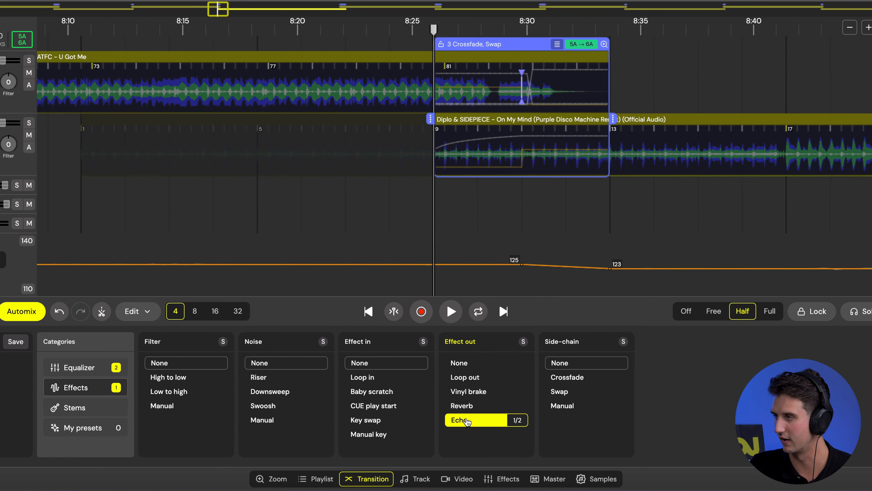
Apply an Echo effect-out to the third transition, U Got Me into On My Mind.
left_click(458, 419)
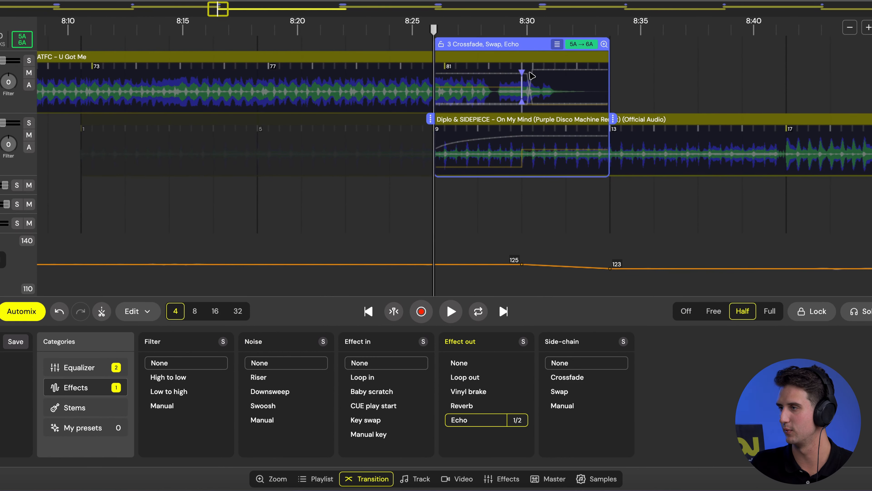